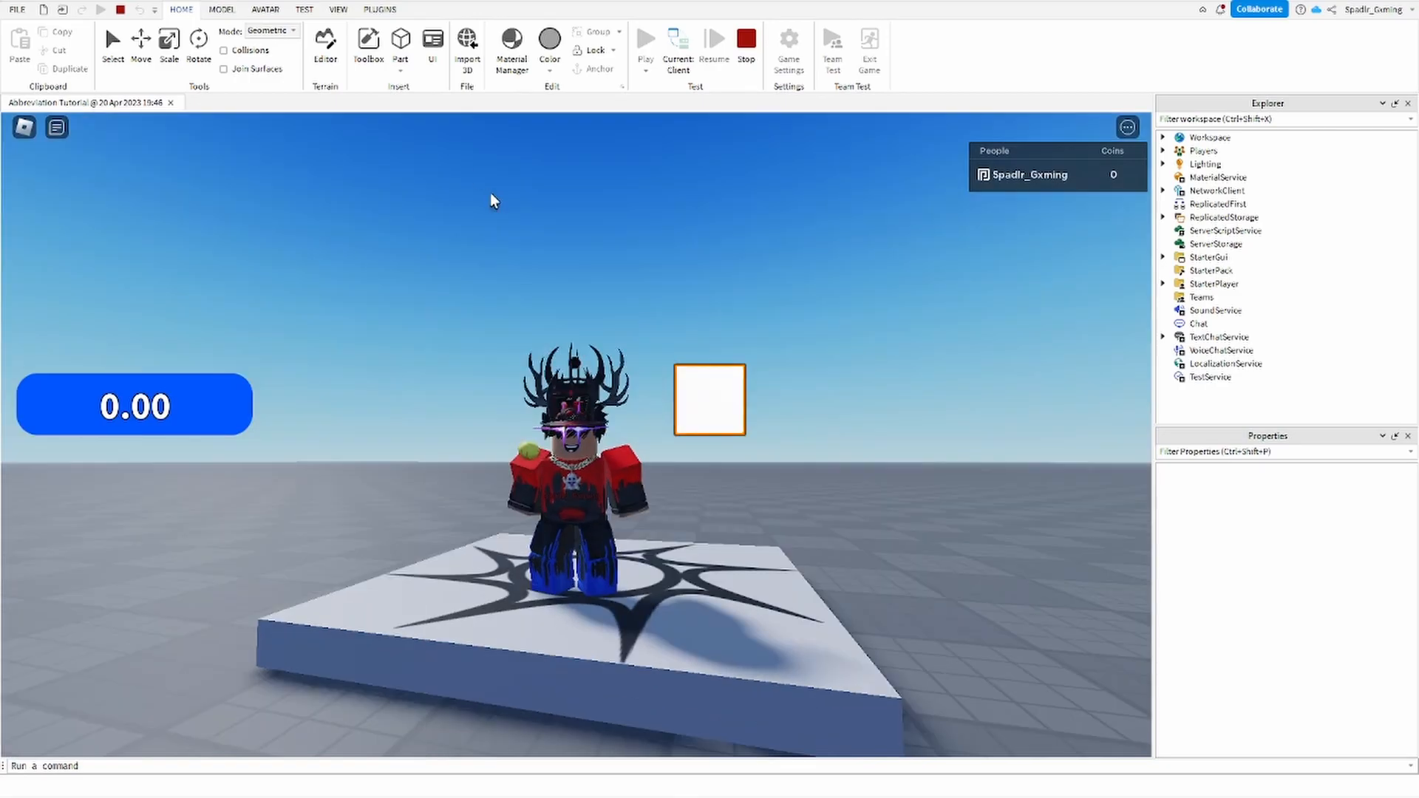
Step: Stop the running playtest session
click(746, 38)
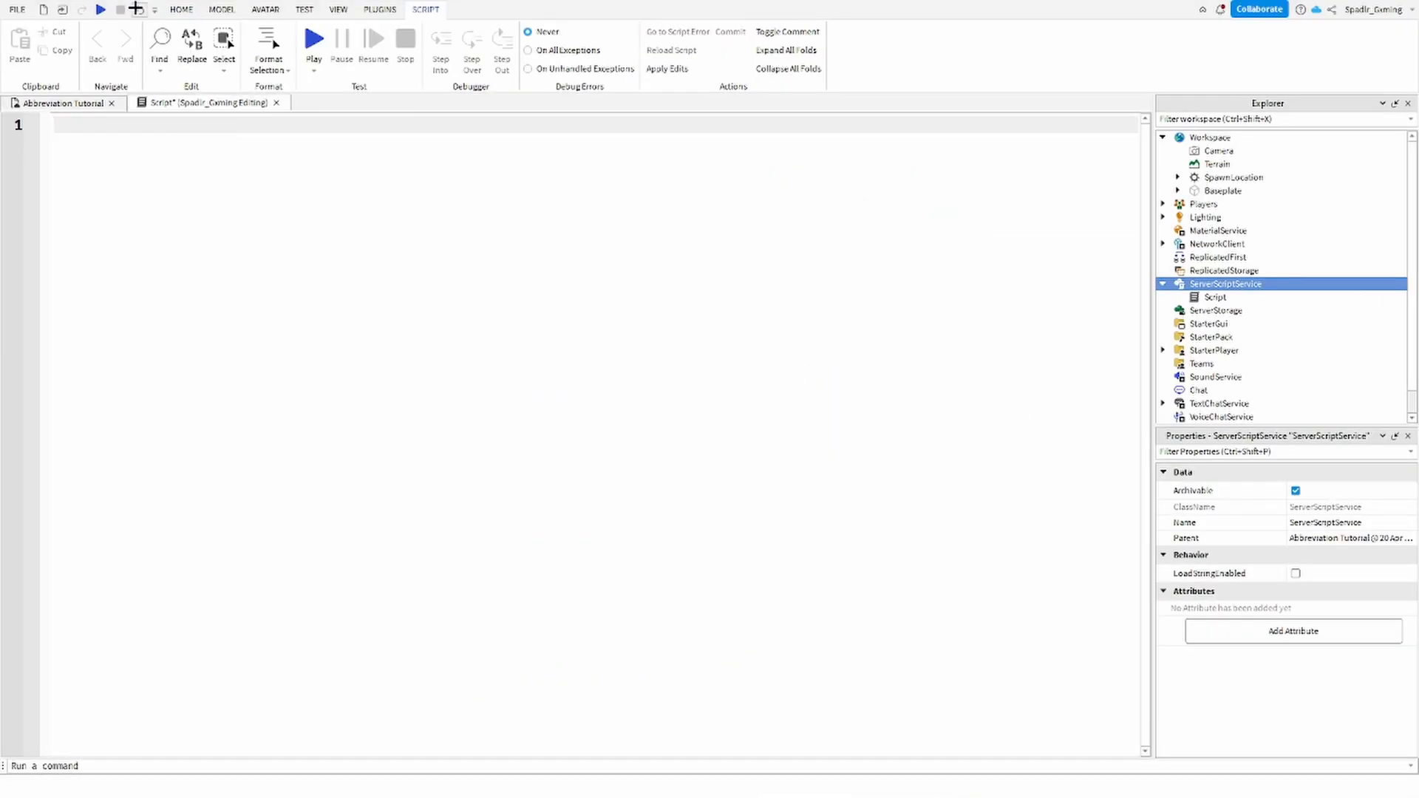
Step: Write the PlayerAdded leaderstats code creating a Coins IntValue starting at 0
text(game.Players.)
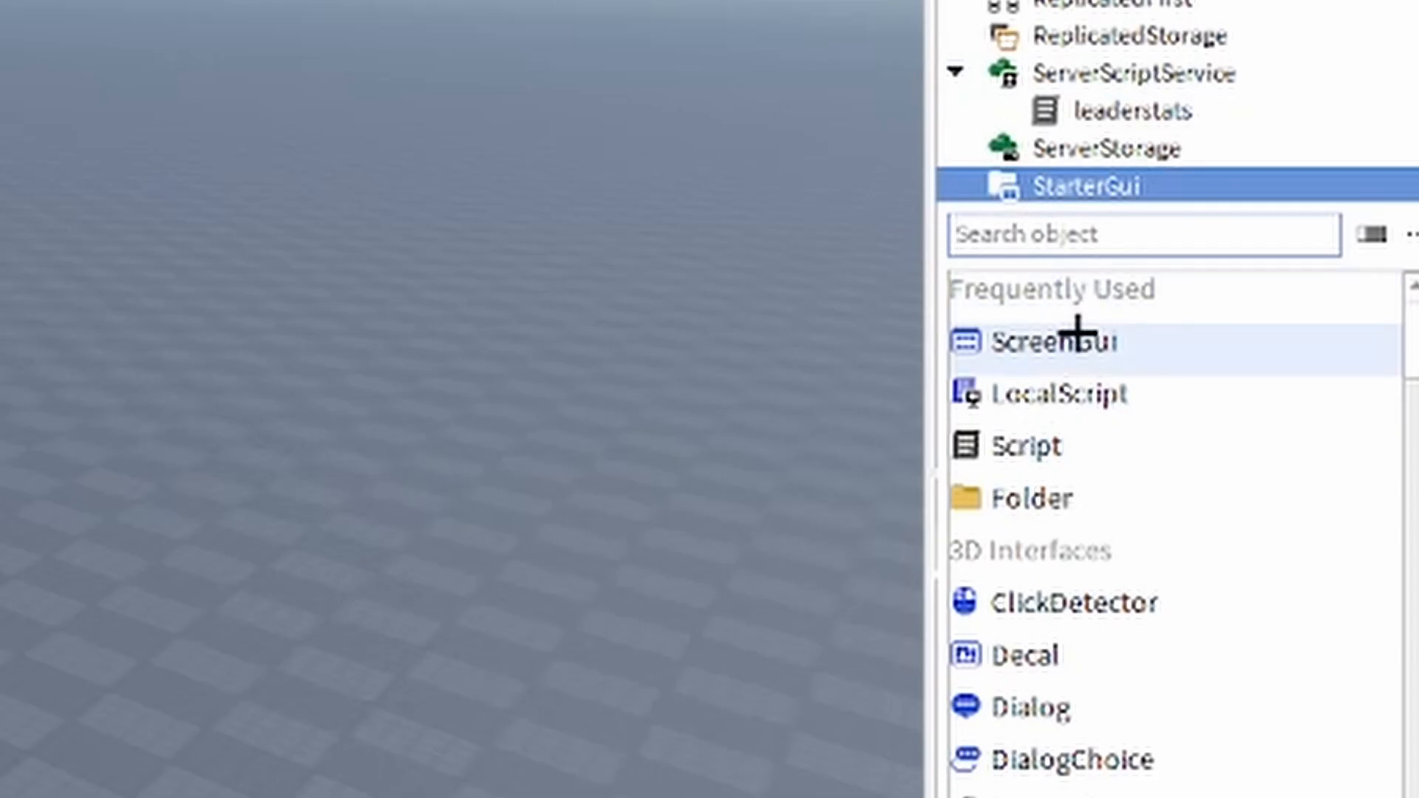
Step: Add a ScreenGui to StarterGui with a Frame sized into a wide bar
click(1047, 341)
text(CoinsGui)
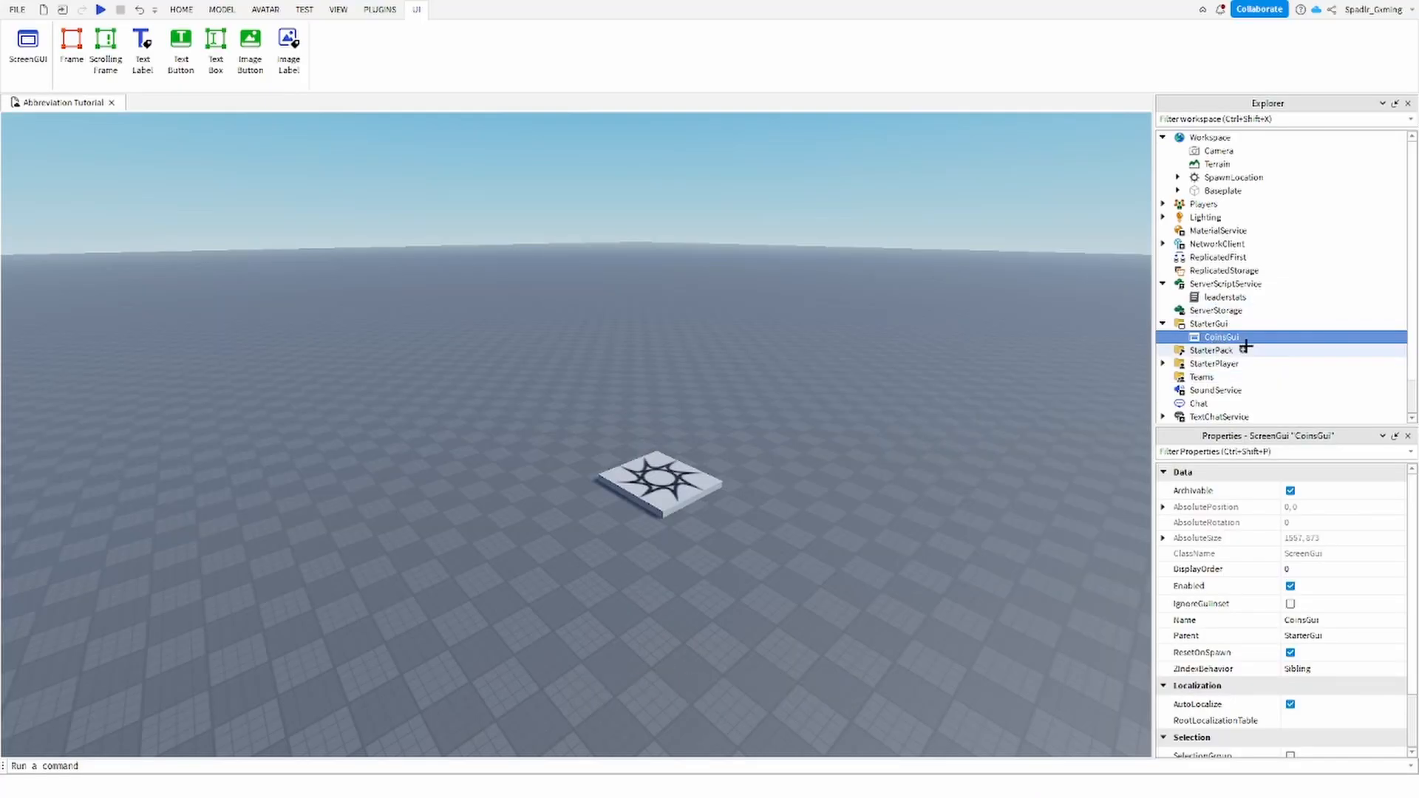
click(72, 38)
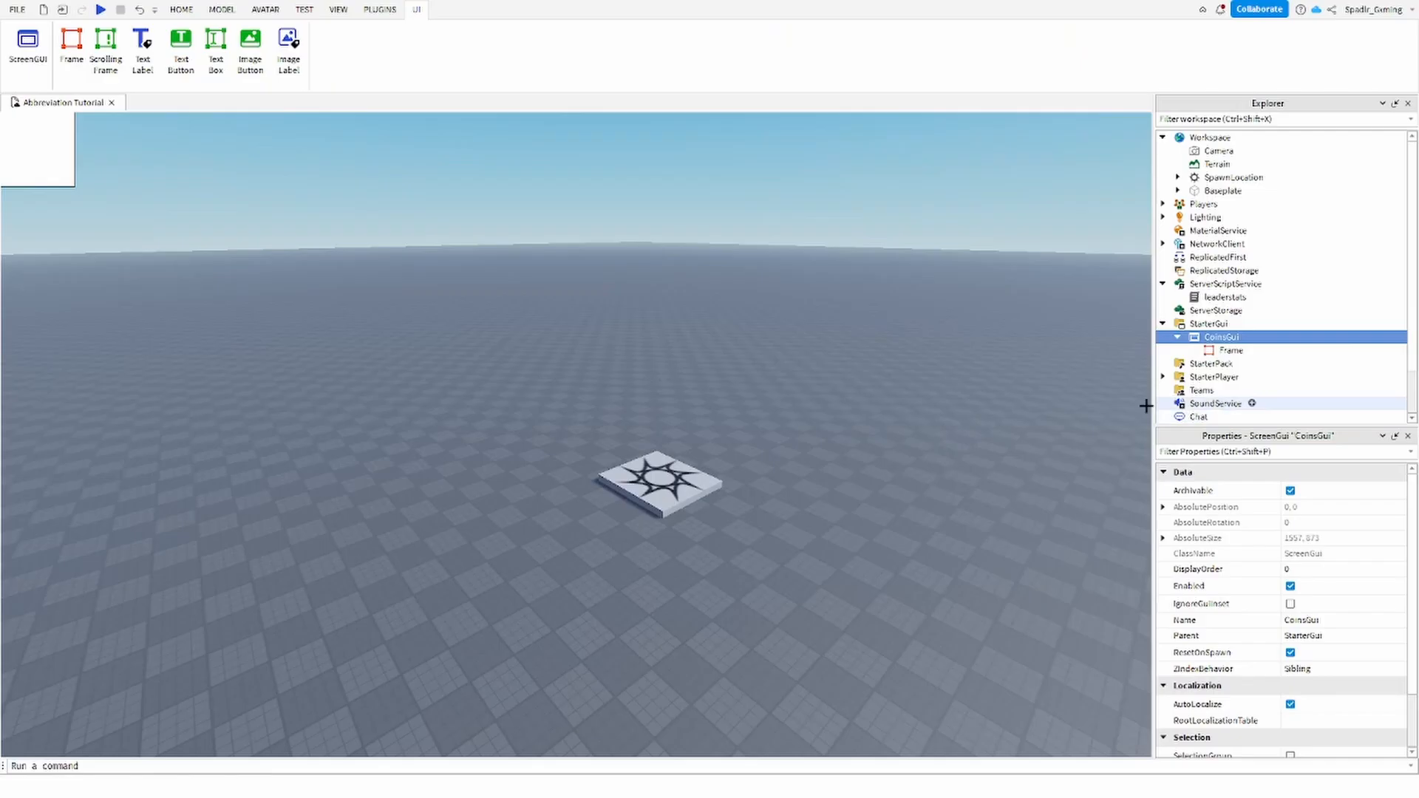
click(1229, 350)
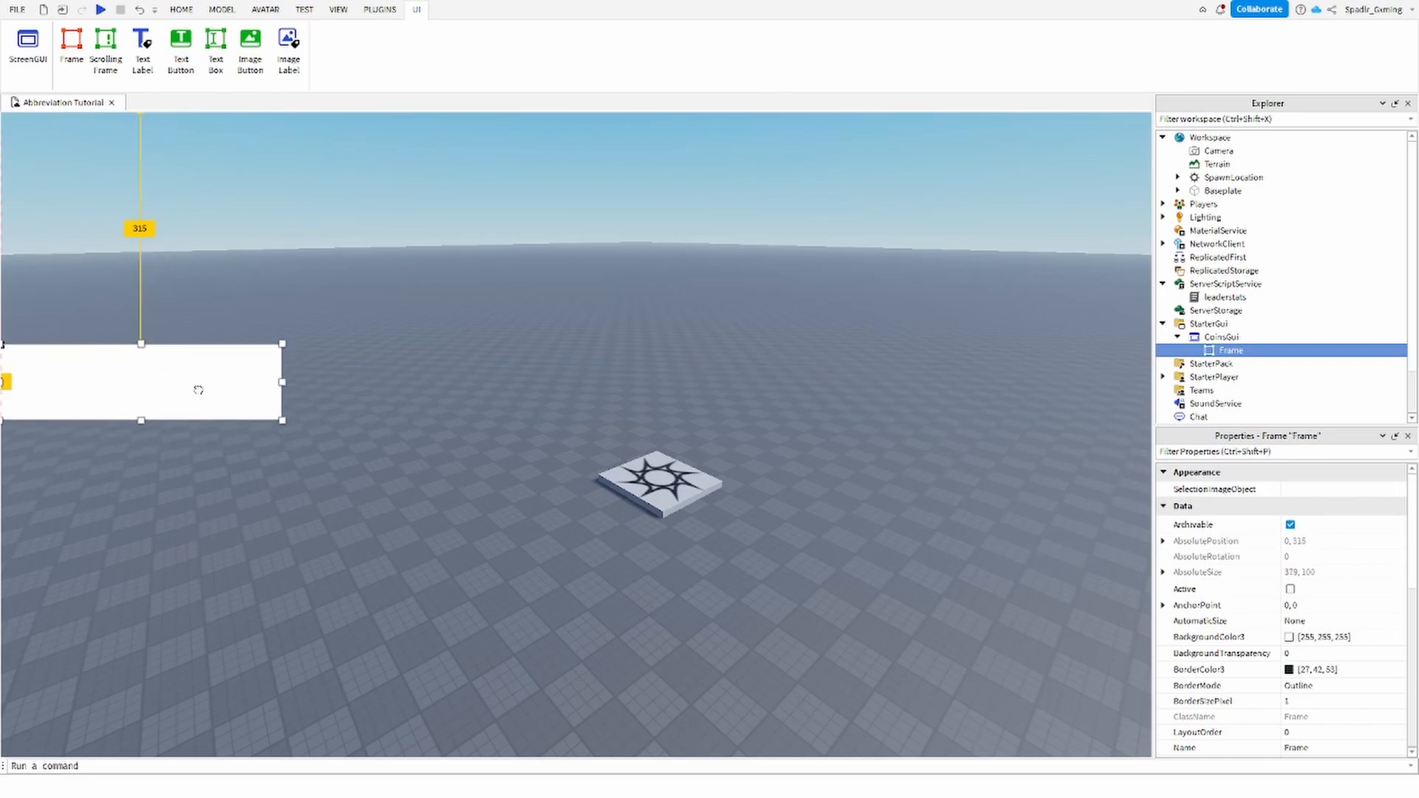
drag(142, 379, 154, 366)
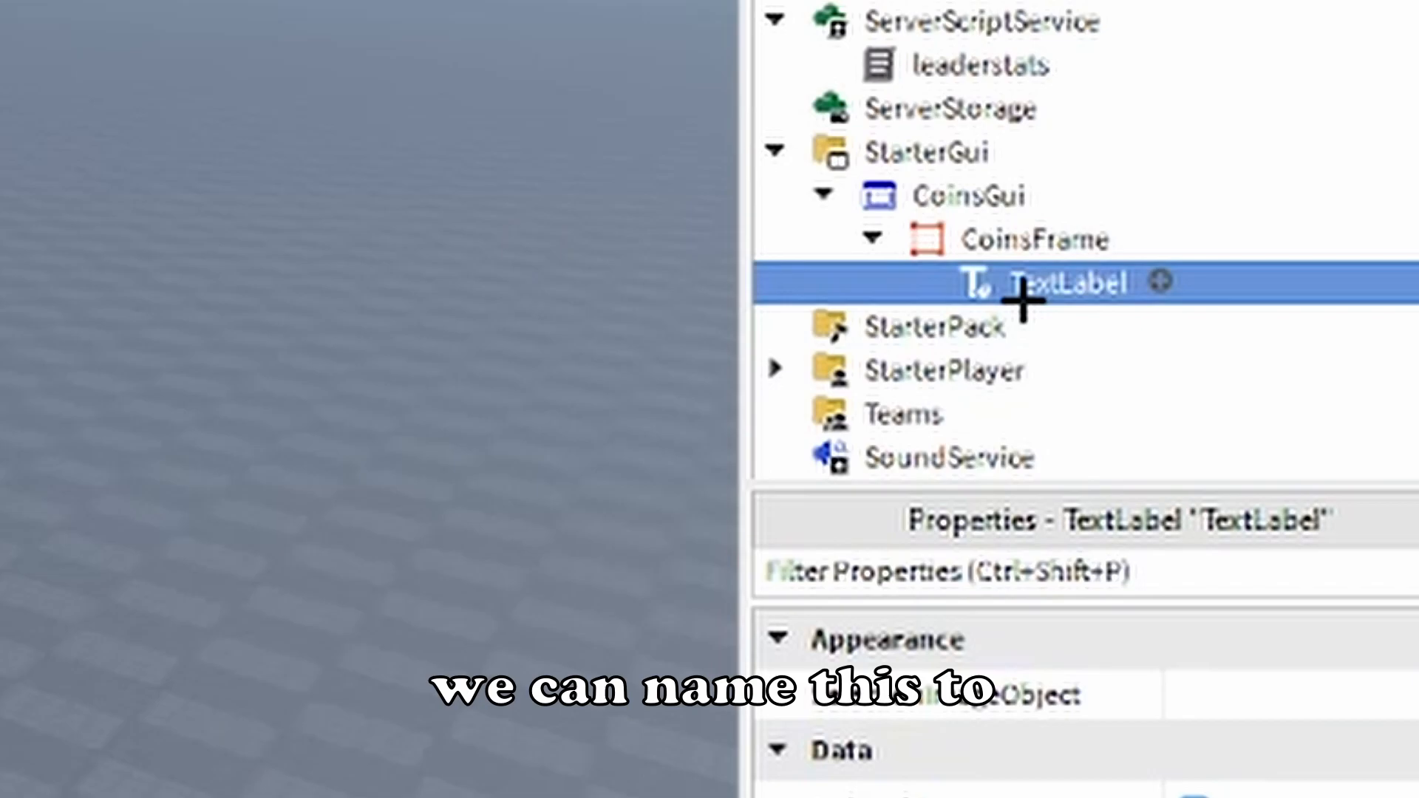
Step: Name the TextLabel Counter and make its text bold
text(Counter)
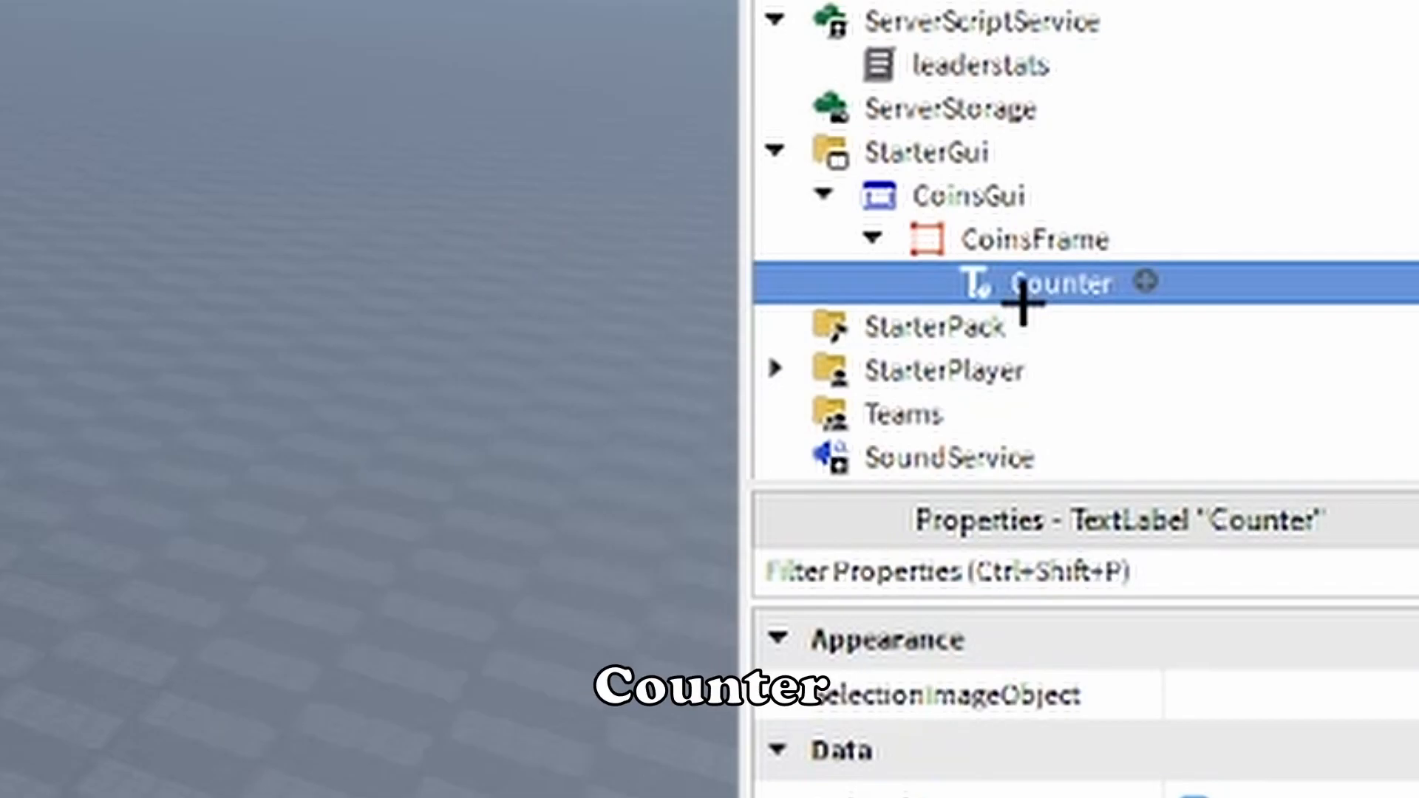
click(1146, 283)
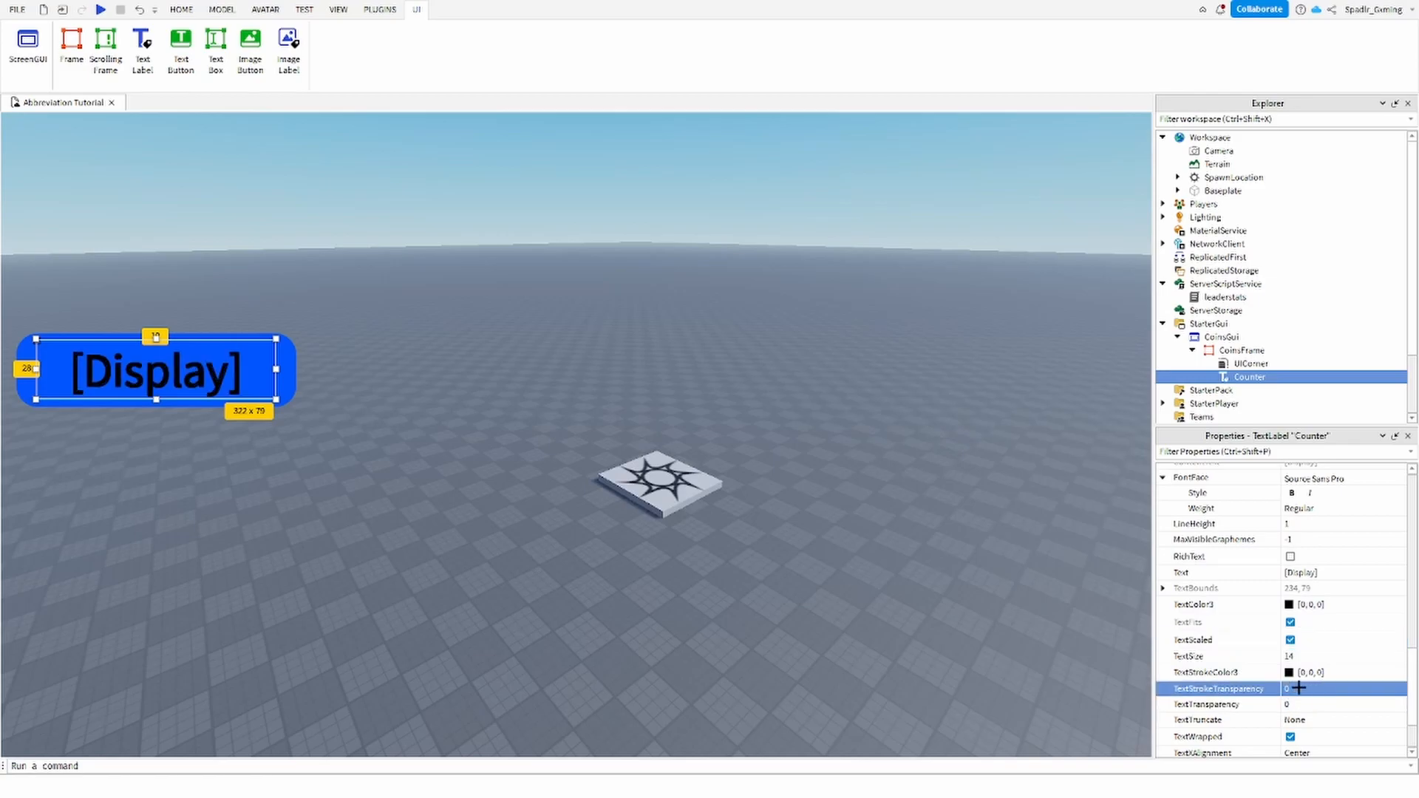
click(1326, 604)
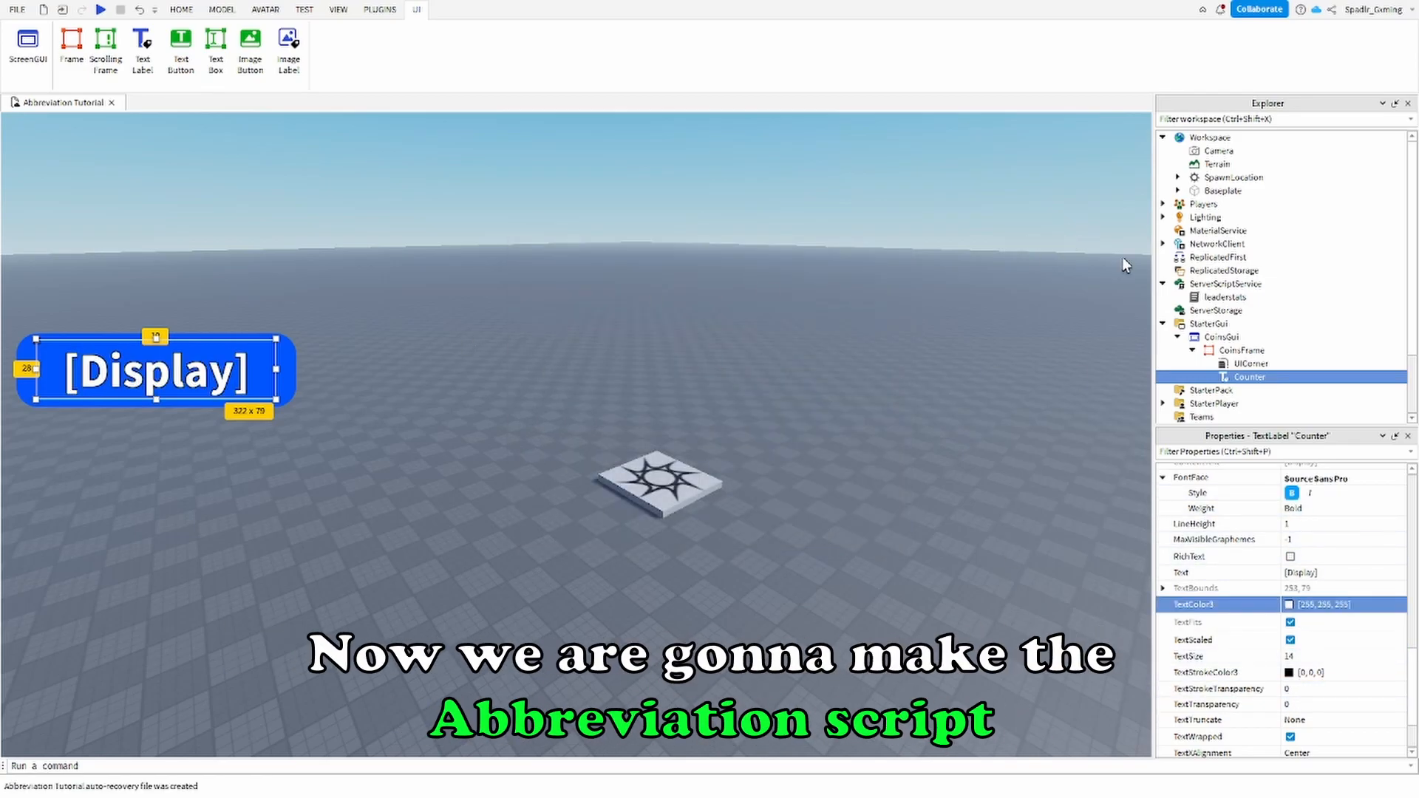
click(1283, 377)
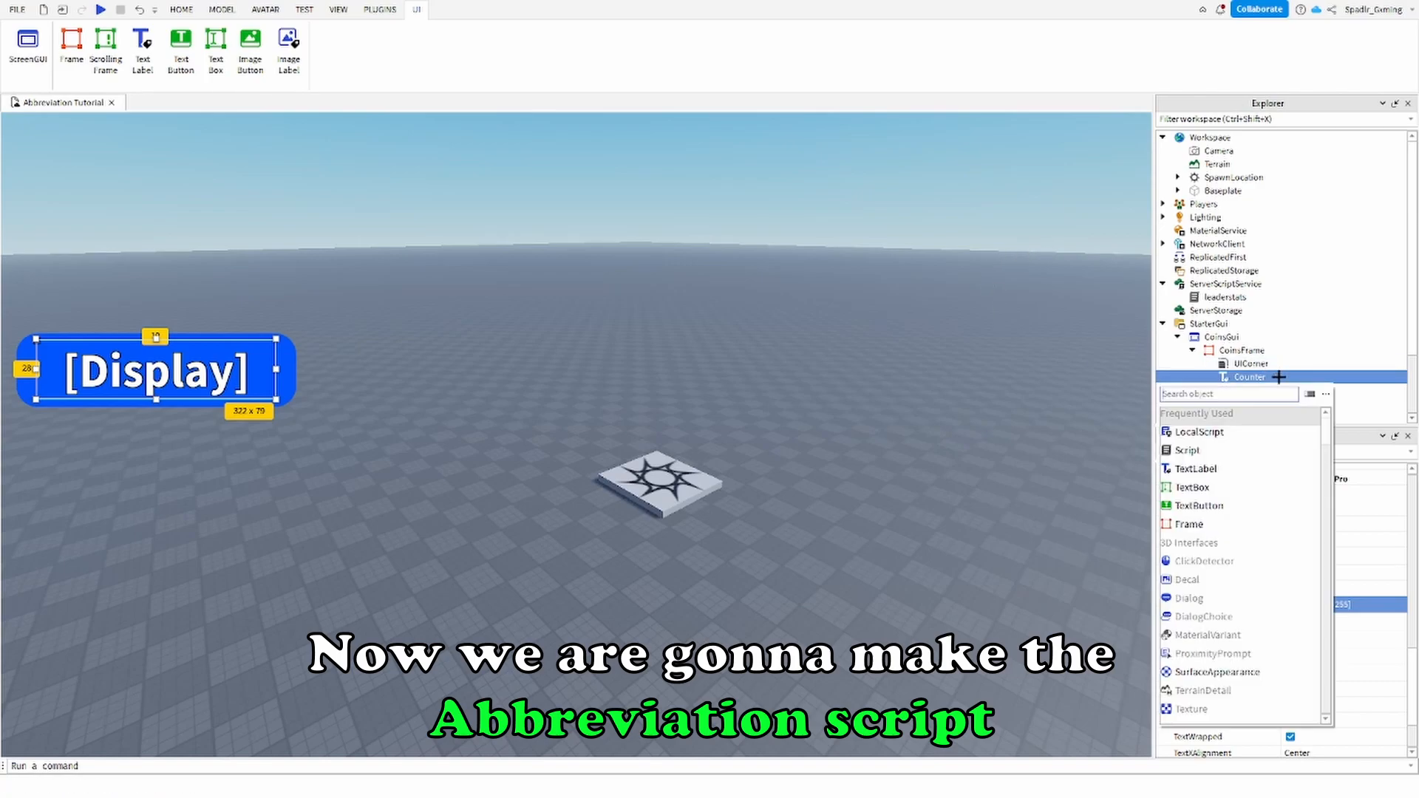
Step: Add a LocalScript to Counter with the abbrev table, Format function and e+ exponent fallback
click(1199, 432)
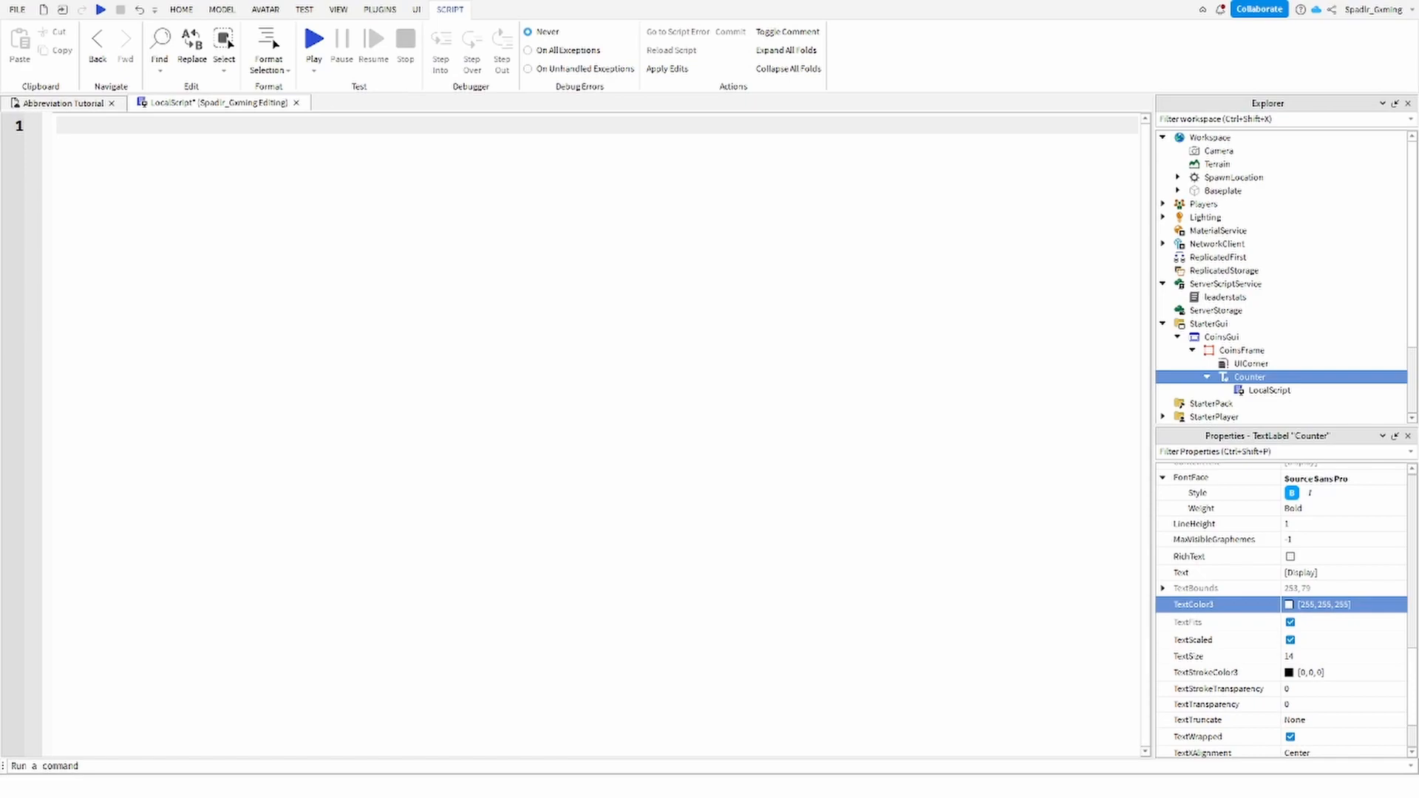
click(564, 120)
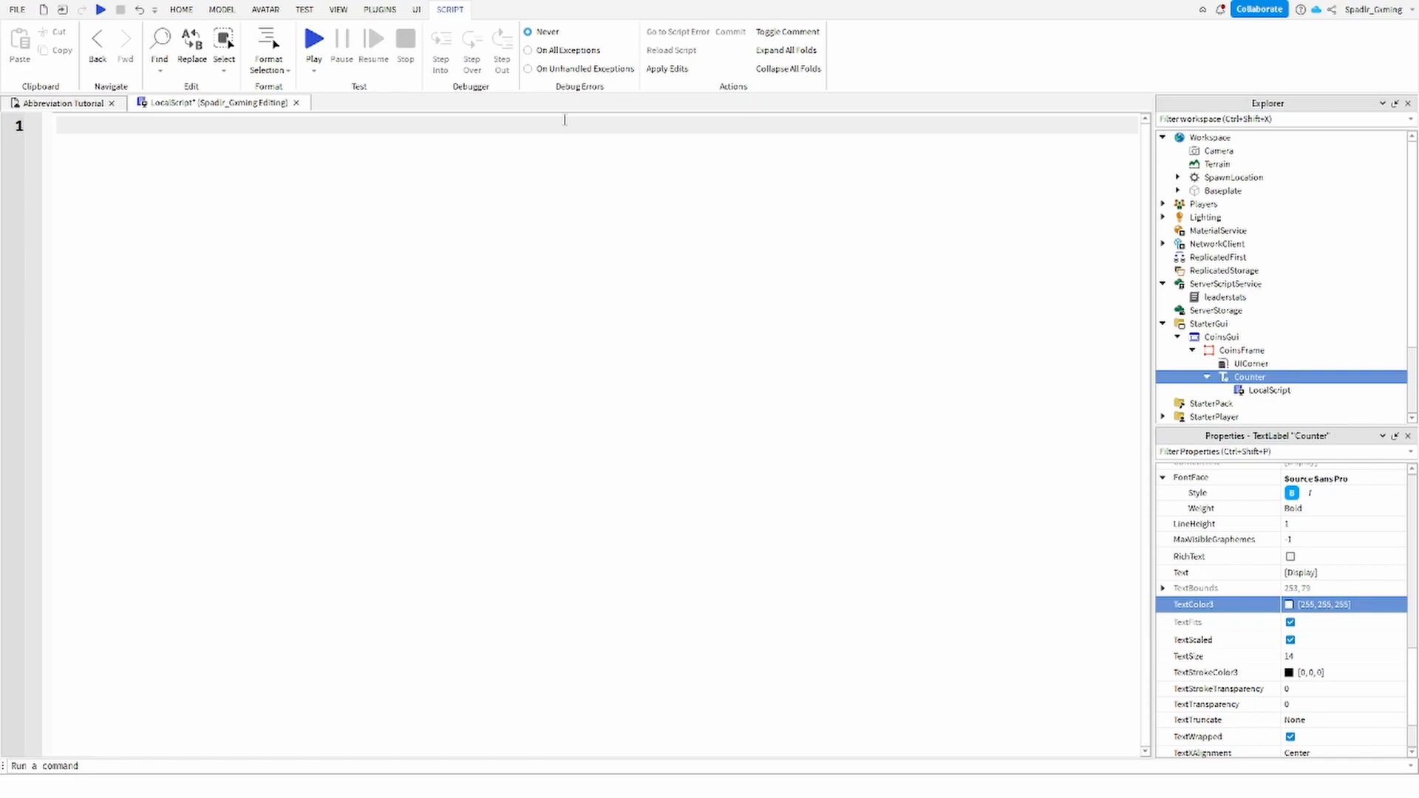
text(local abbrev)
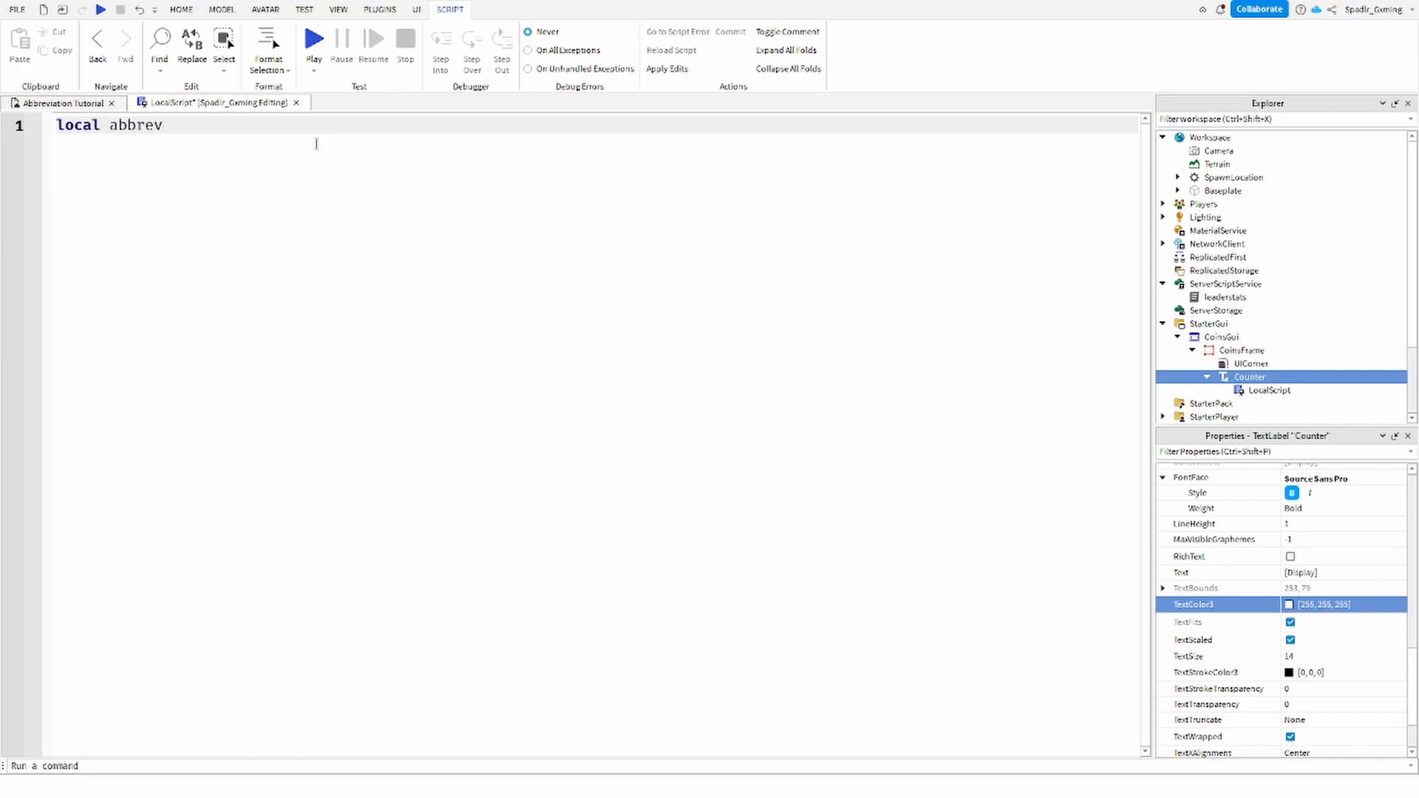
text(= {})
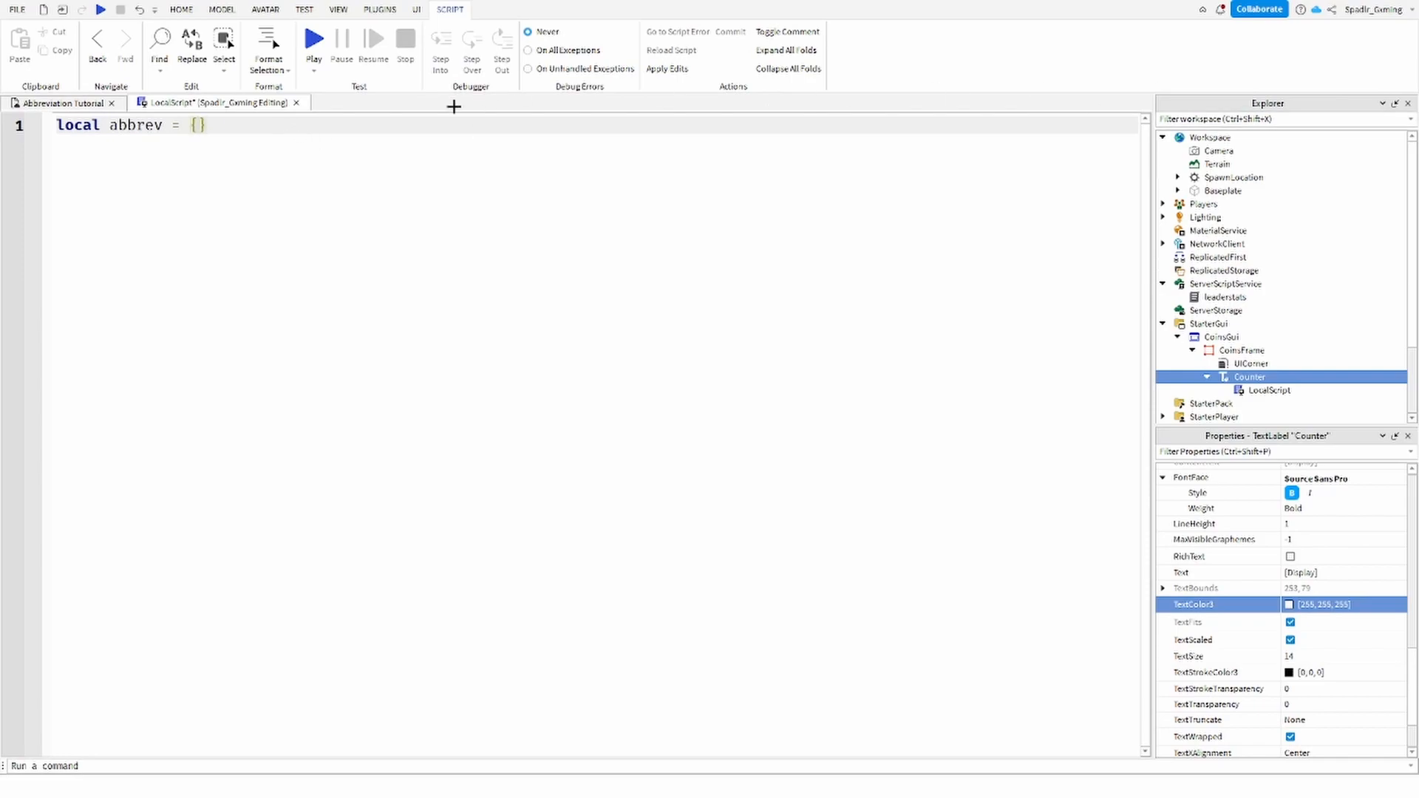
text("",)
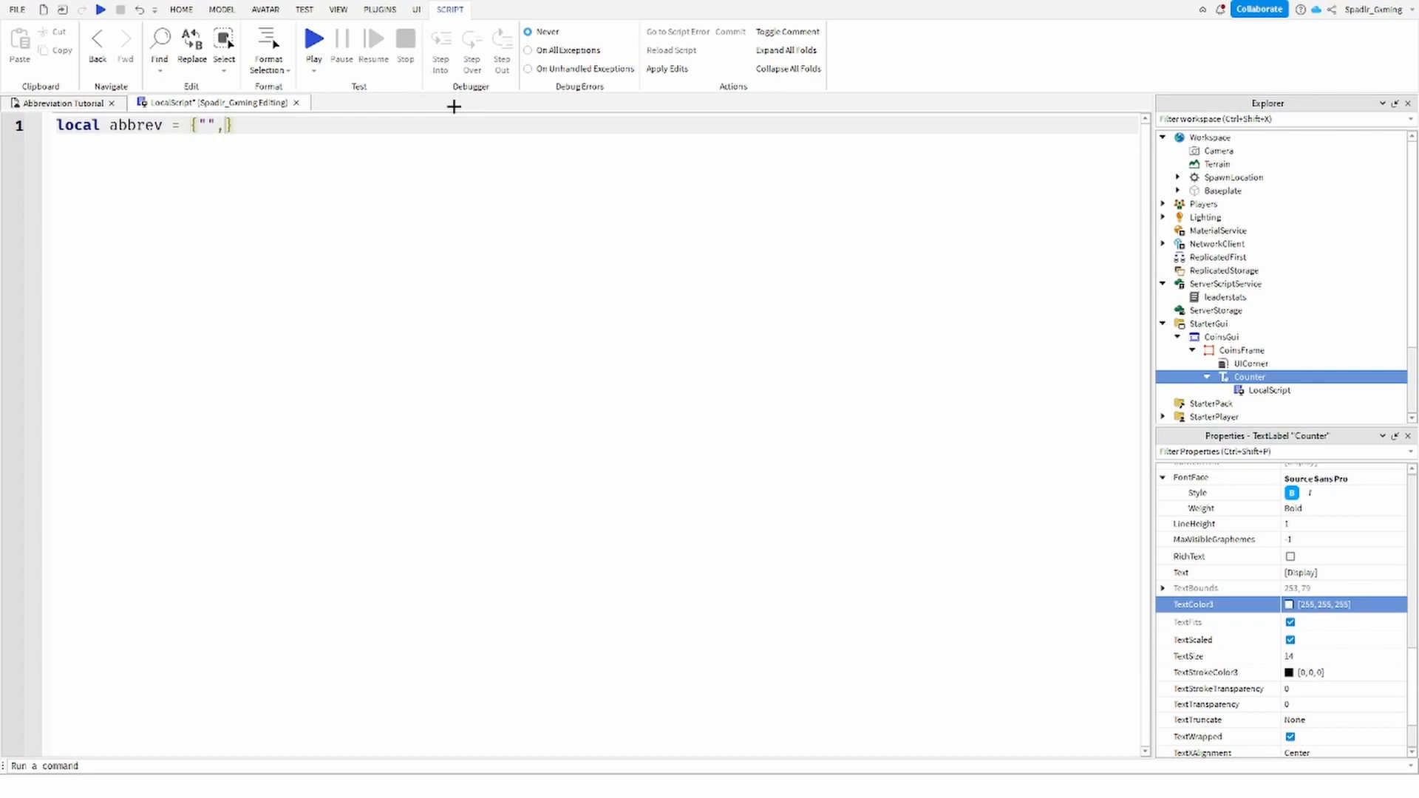
text(" ")
text(local abbrevs = abbrev [1 + ex)
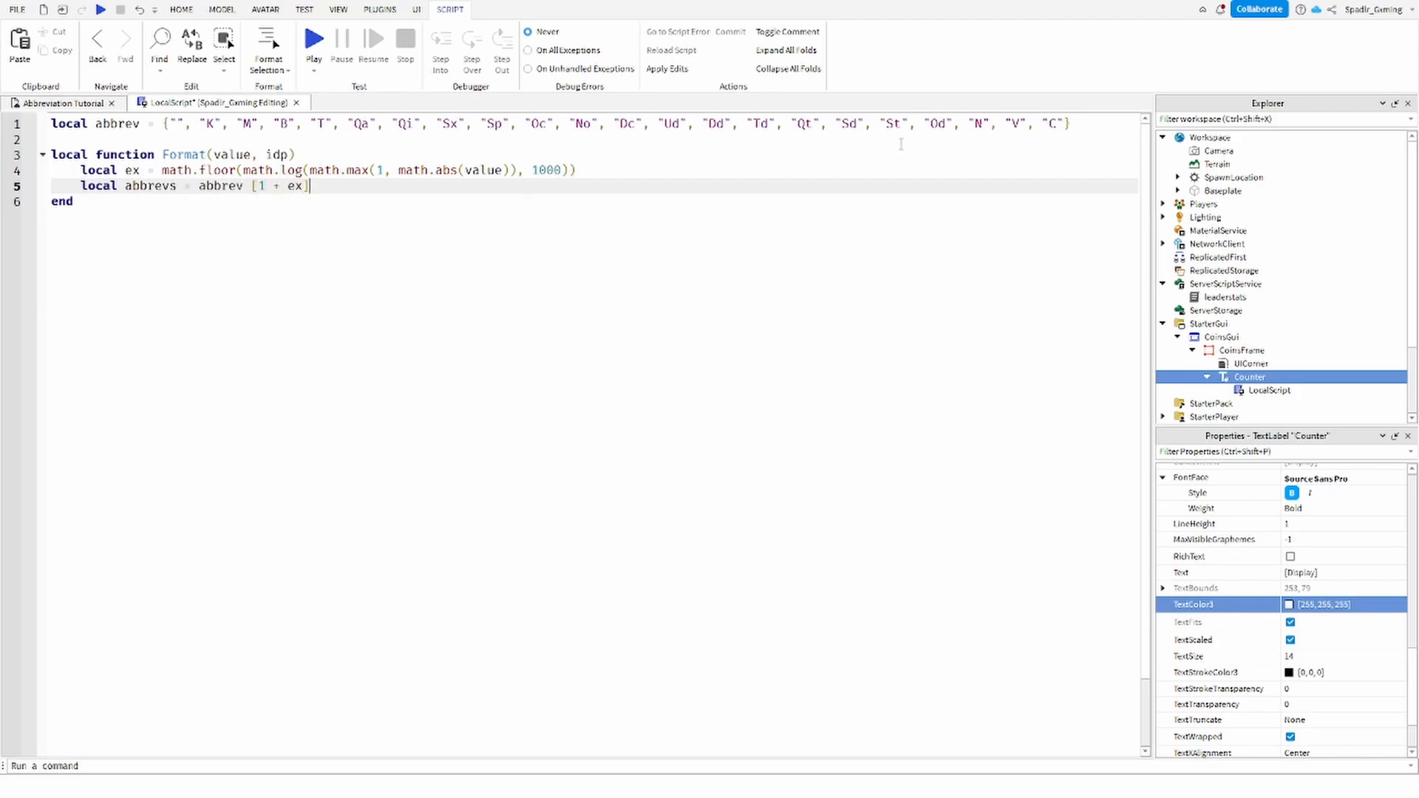
text(or ("e+"..ex))
text(script.Parent.Text = Format(player.leadersta))
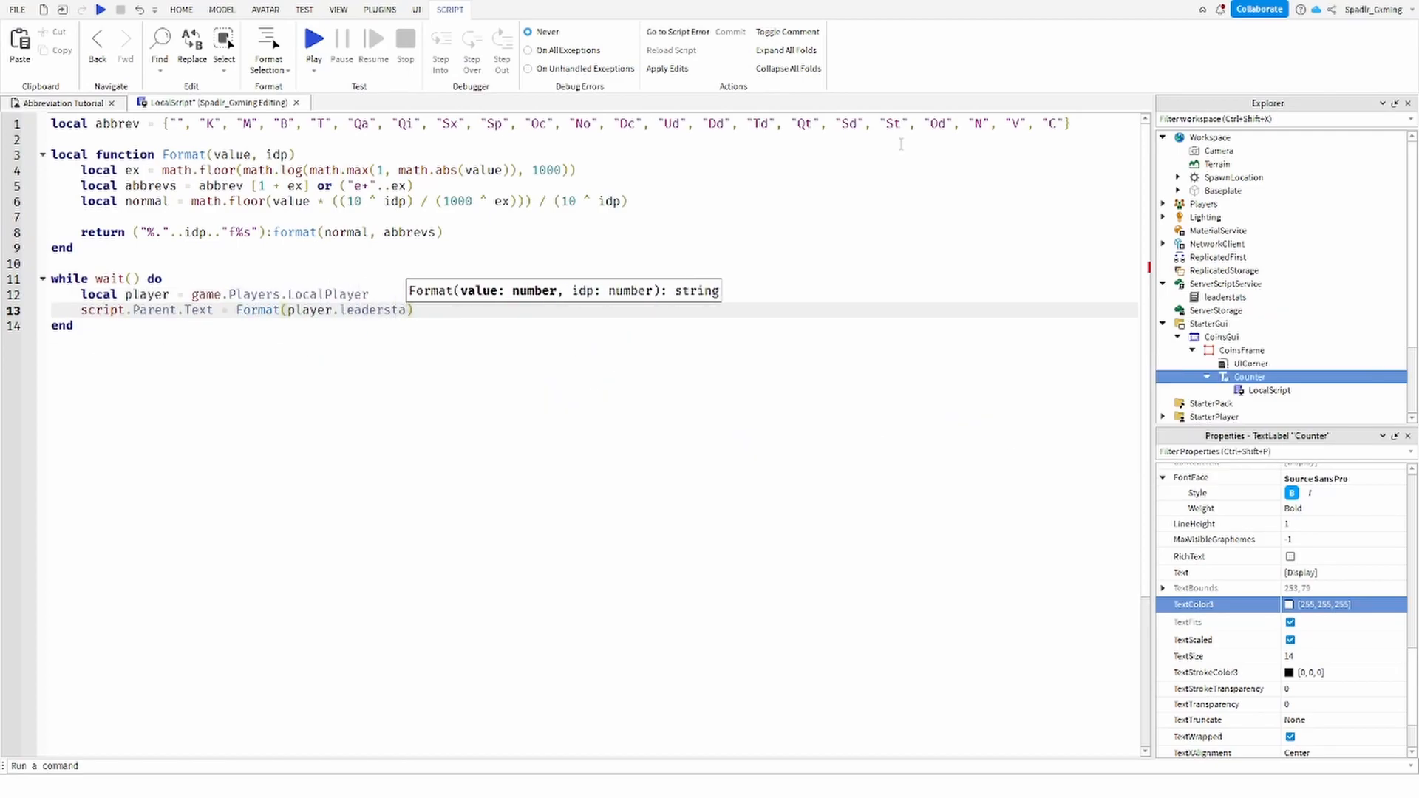
click(58, 103)
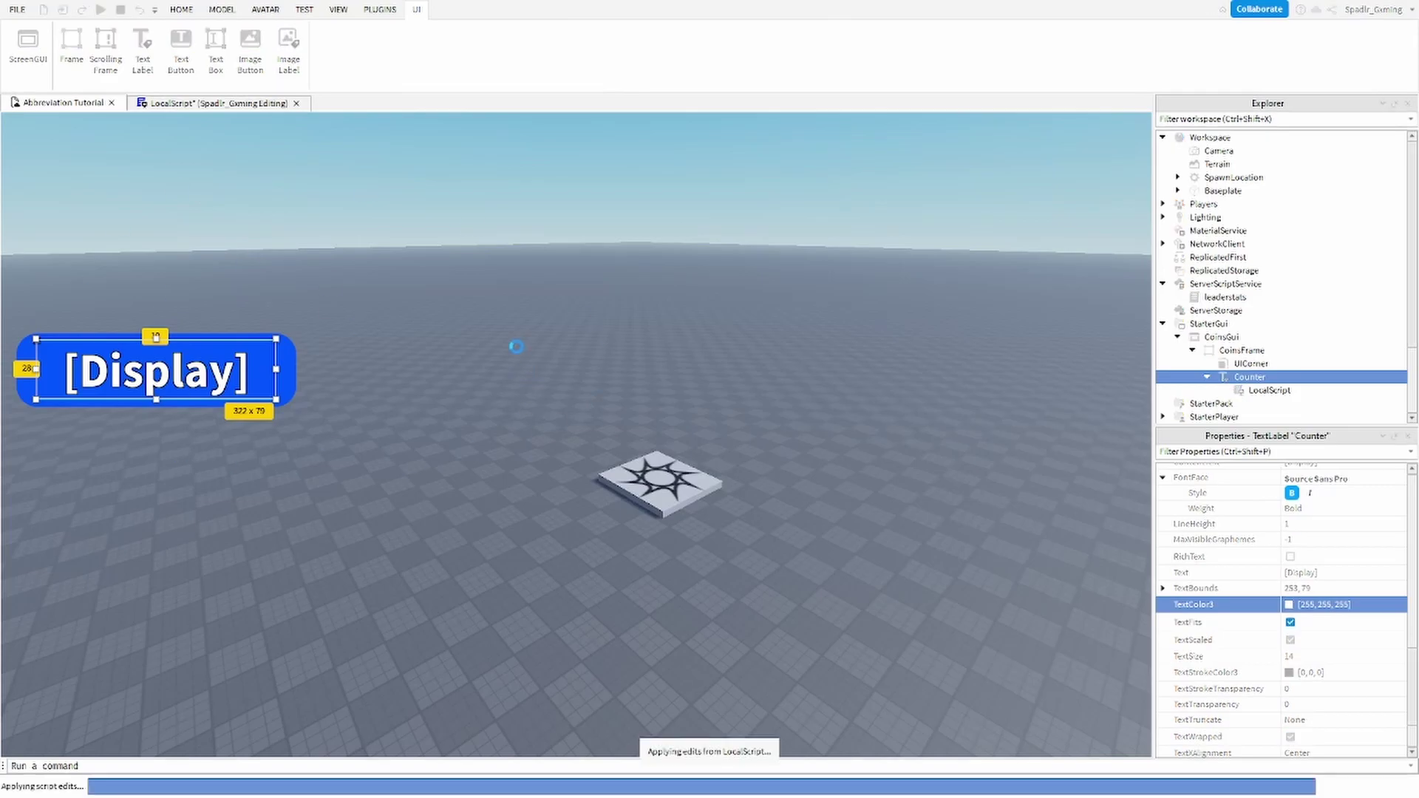
Step: Show the insertable objects list for ReplicatedStorage
click(104, 10)
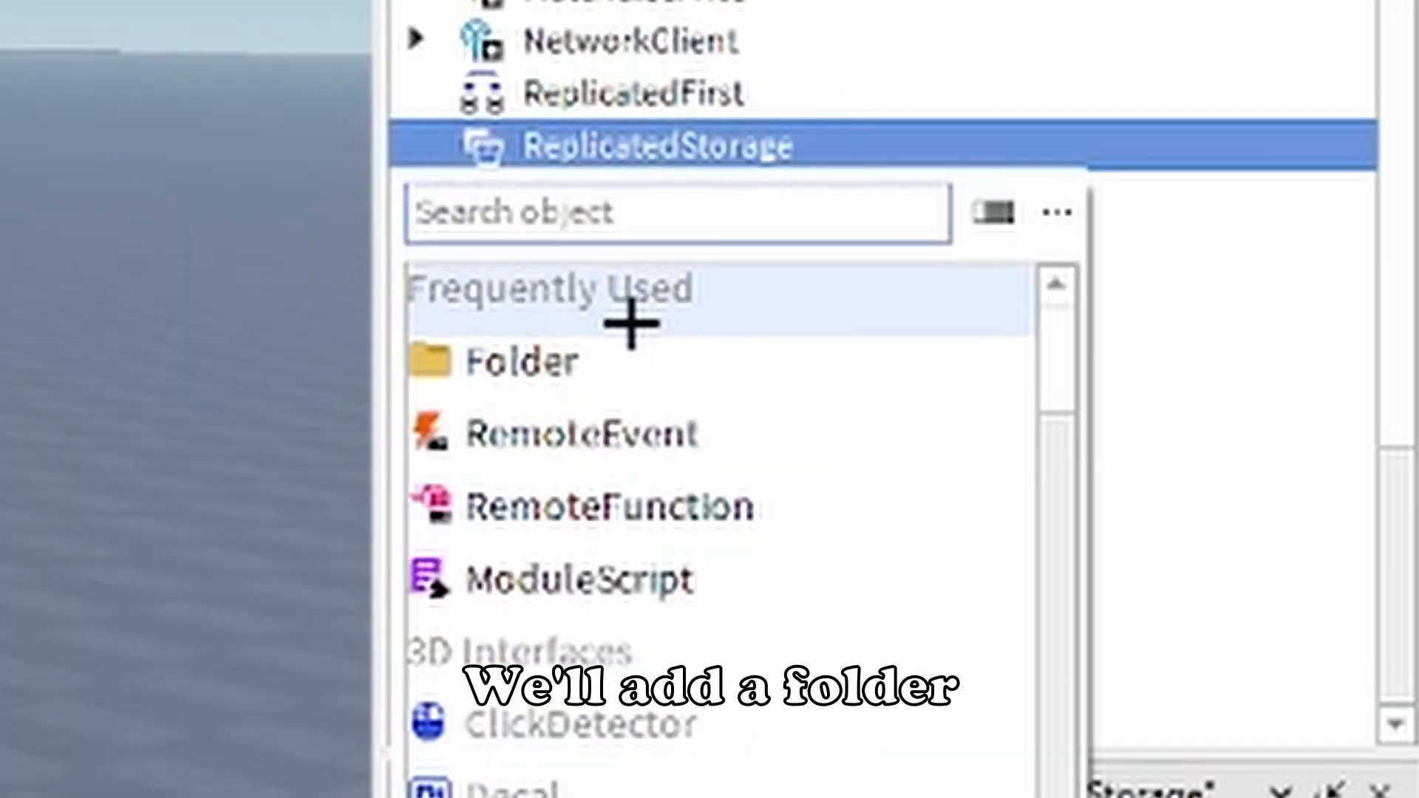
Step: Add a Modules folder with a BigNum ModuleScript and close the script editors
click(506, 361)
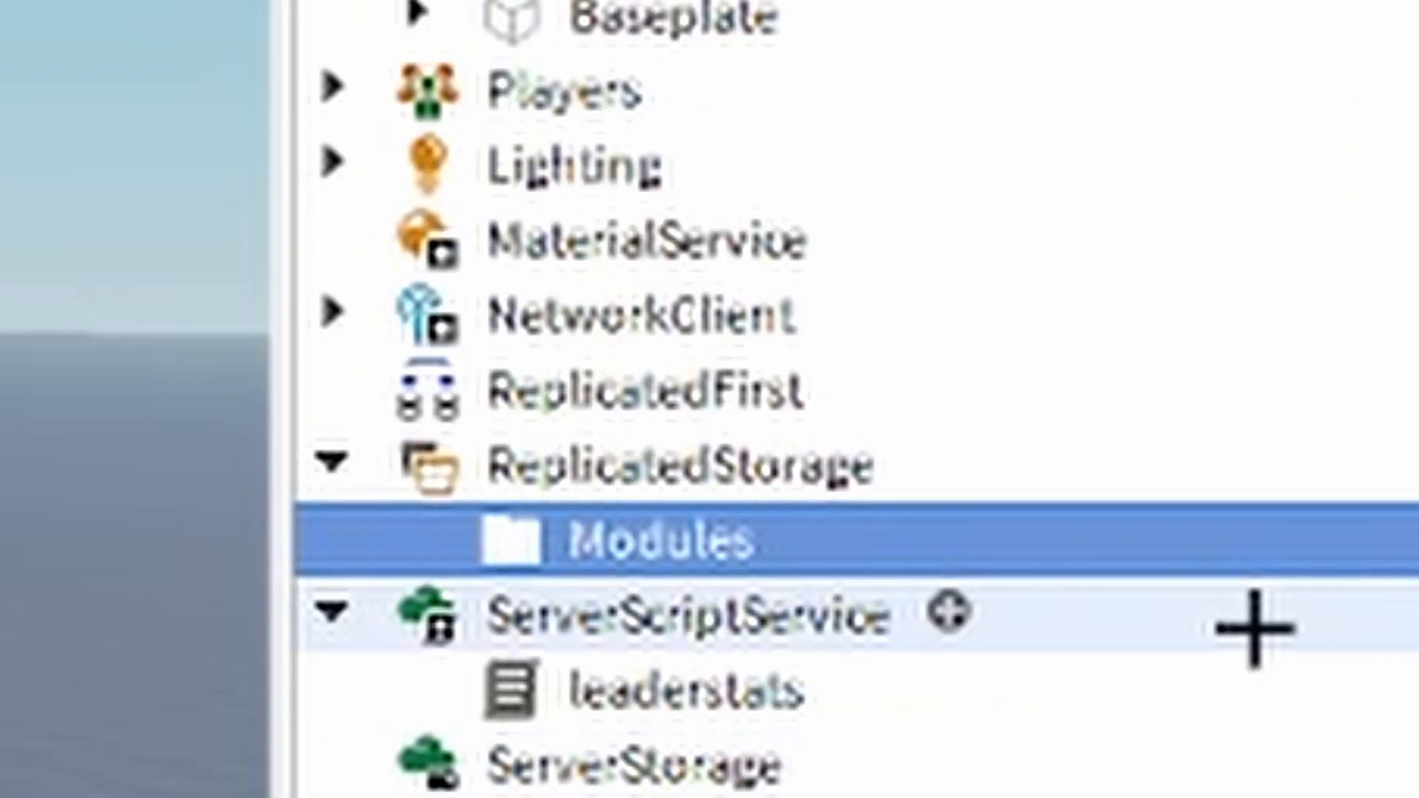
click(1249, 623)
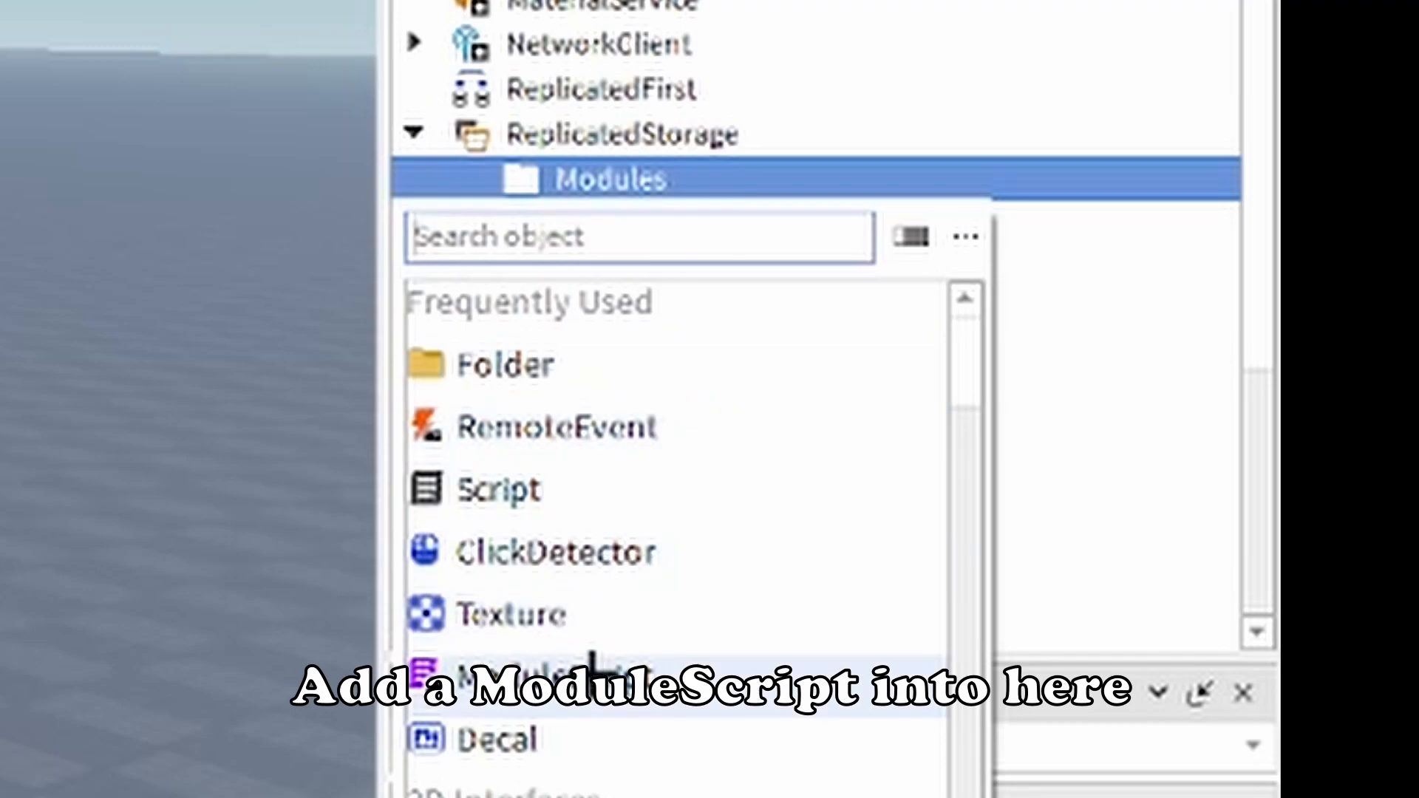
click(525, 677)
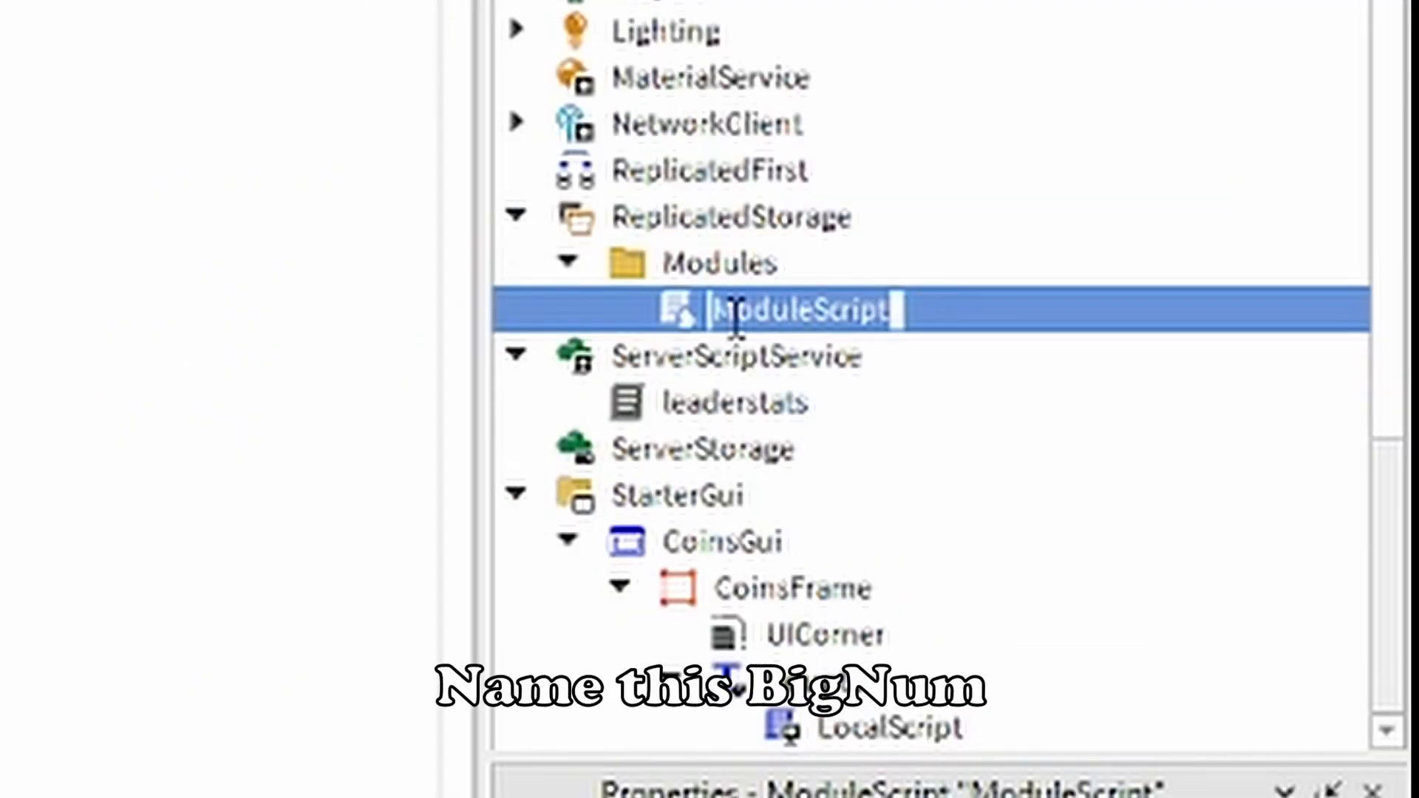
text(BigNum)
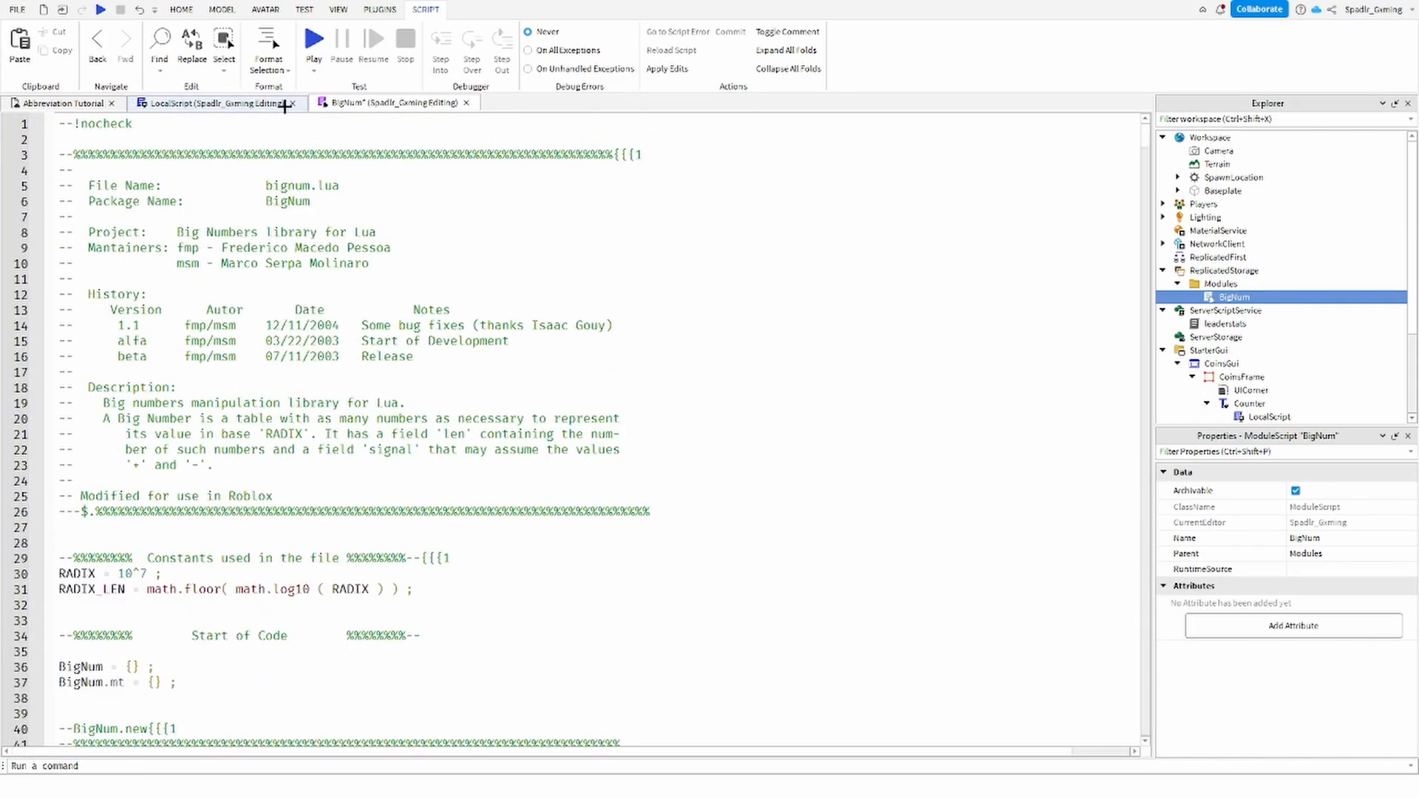
click(297, 103)
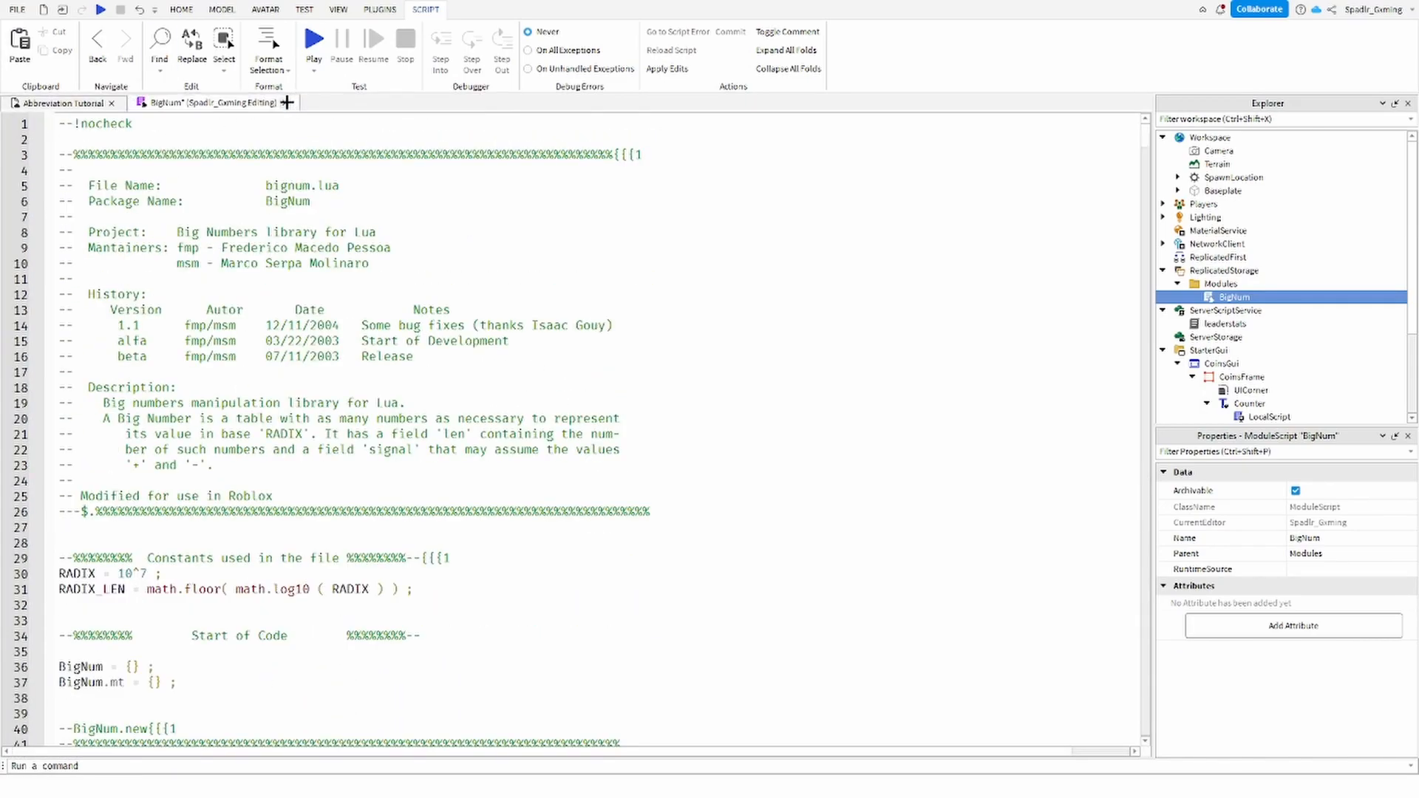
click(1223, 324)
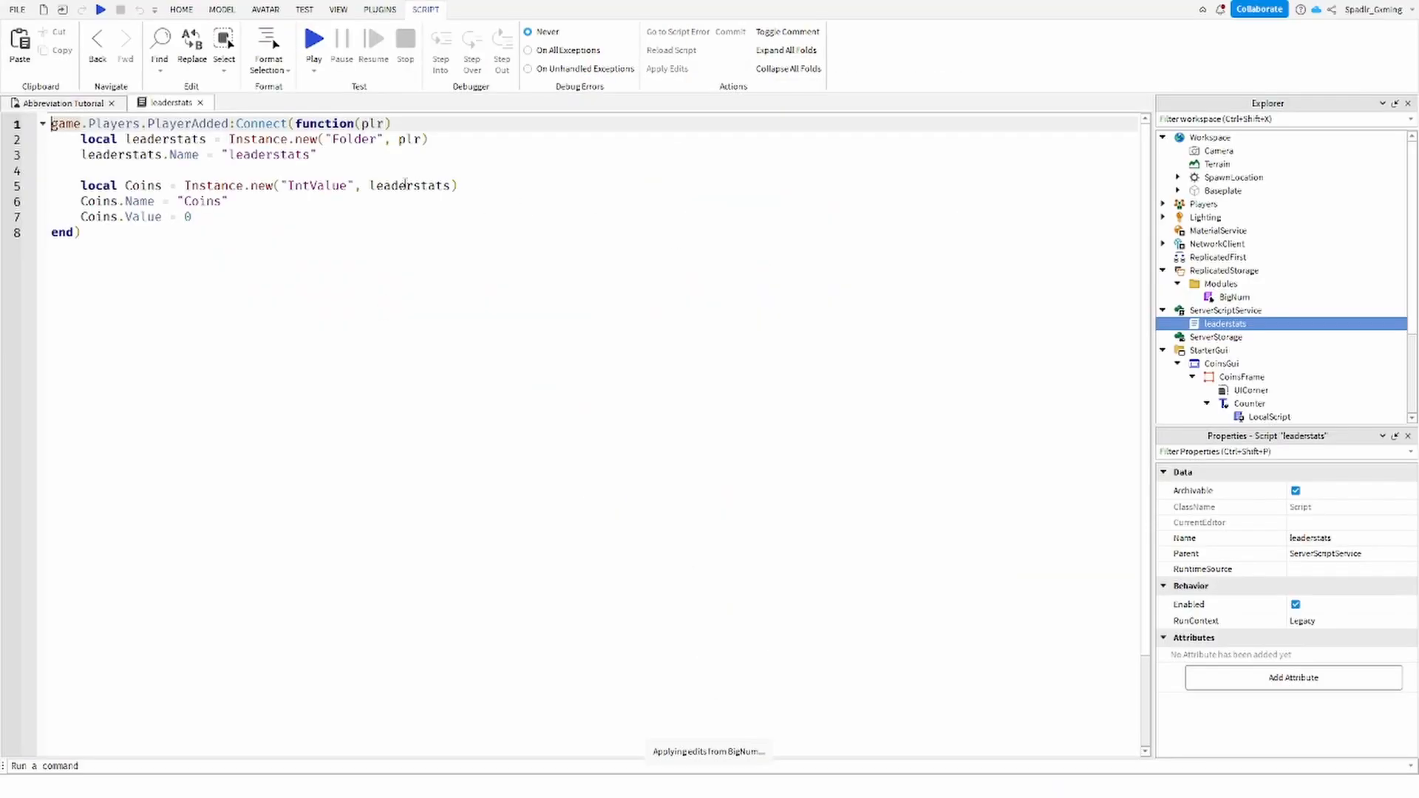
Step: Replace IntValue with StringValue in the Coins Instance.new call
double_click(315, 186)
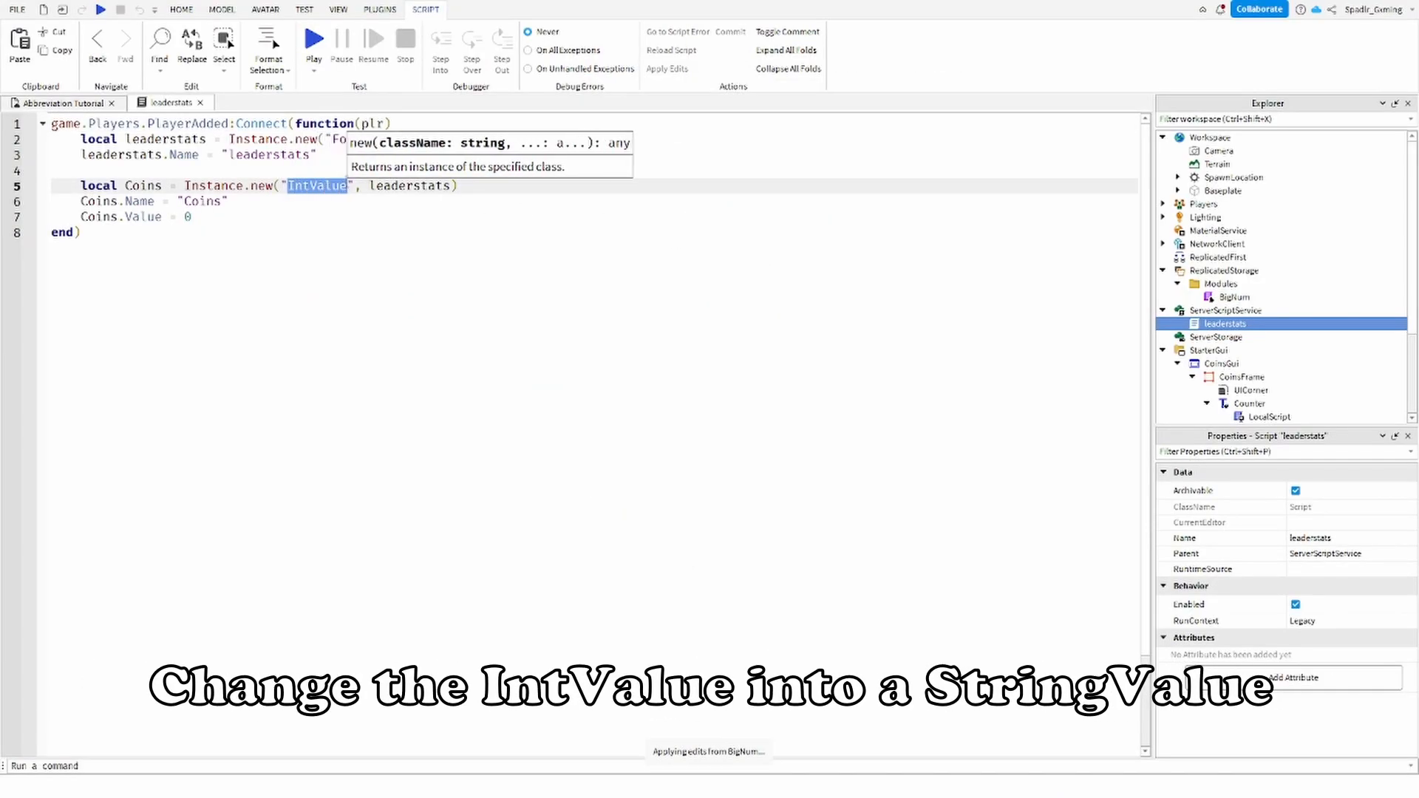
text(String)
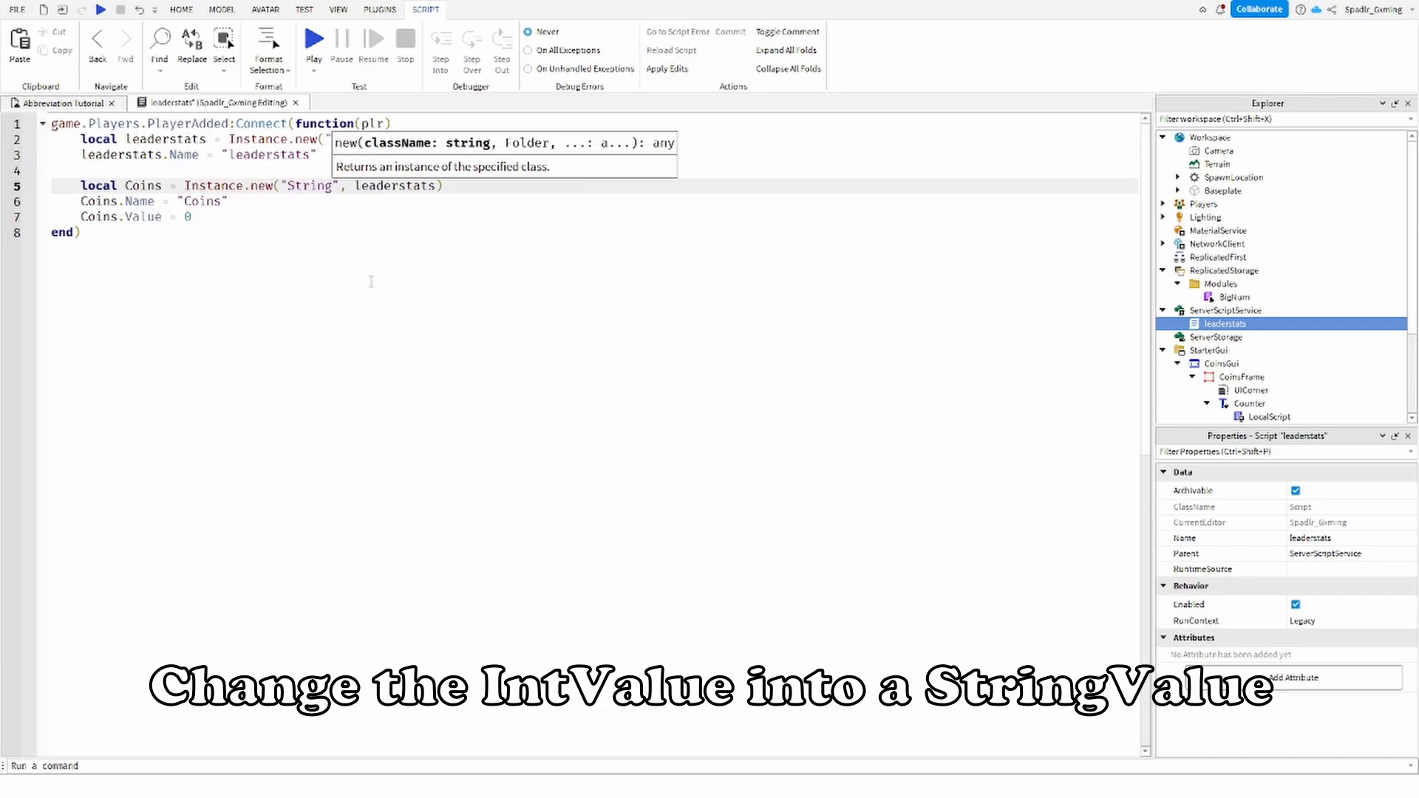
text(StringValue)
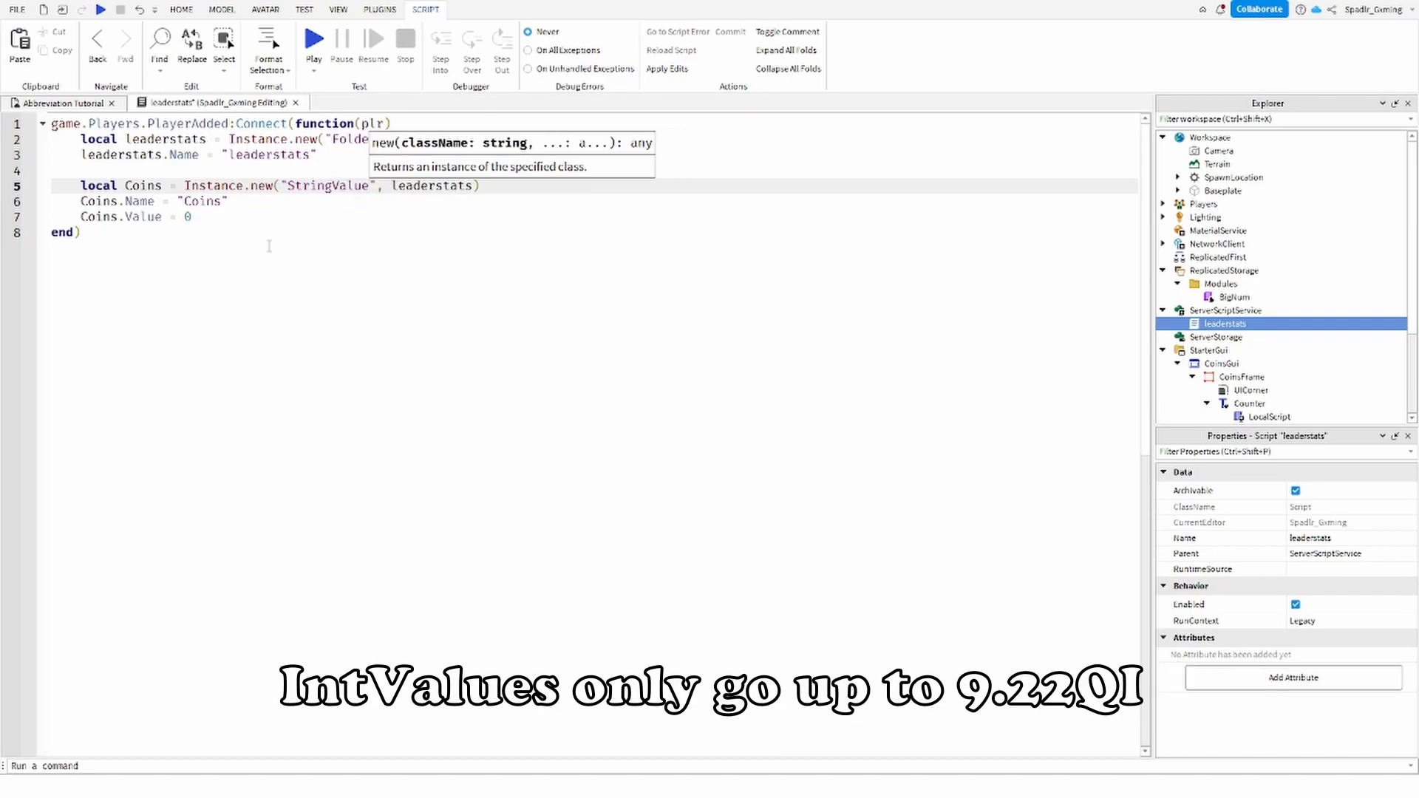